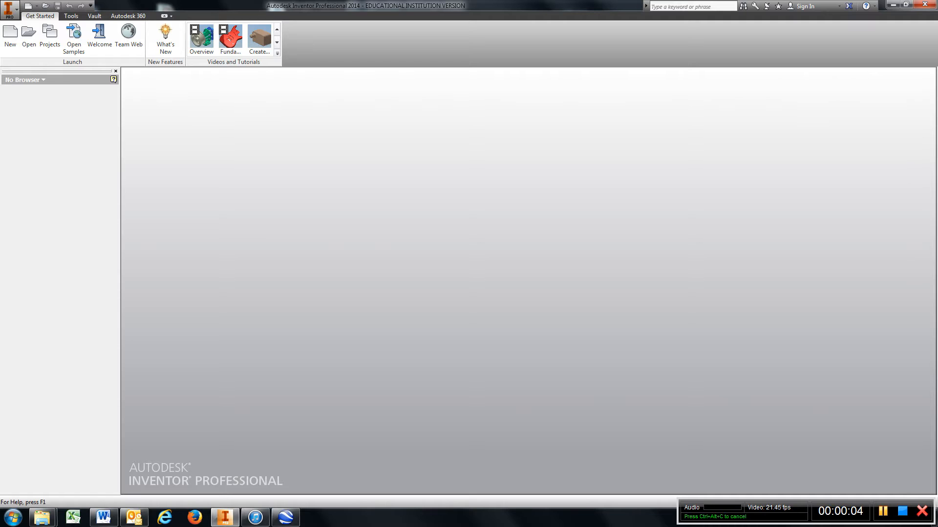
Step: Create a new part from the Standard (in).ipt template
{"action": "left_click", "coordinate": [10, 35]}
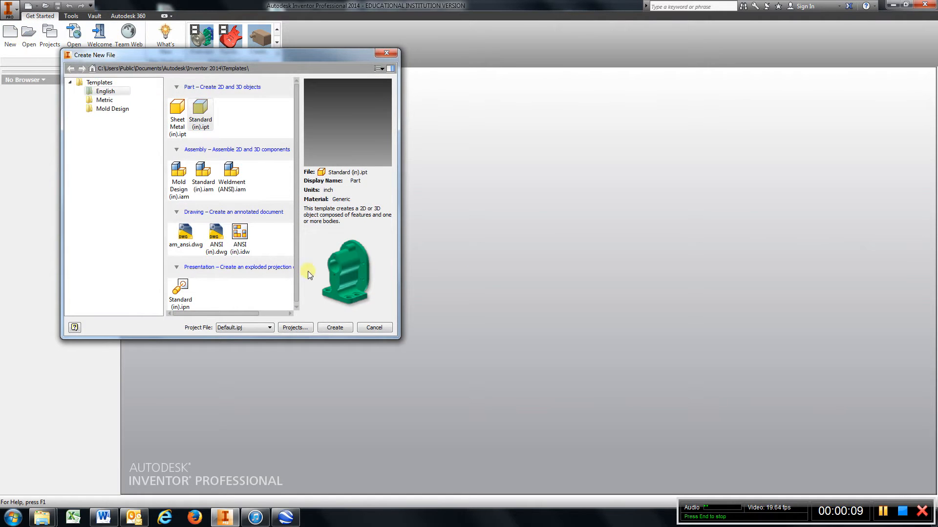
{"action": "left_click", "coordinate": [334, 328]}
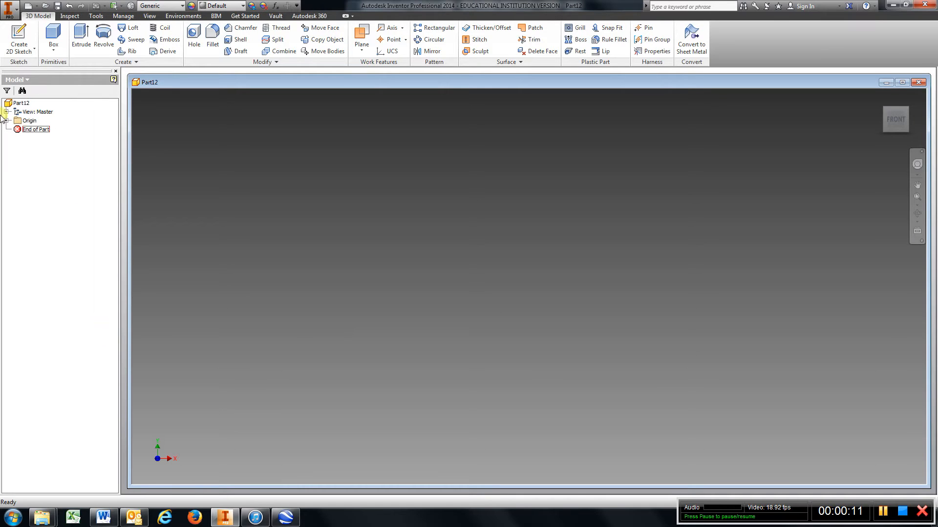
Step: Sketch a 5.000-diameter circle at the origin and extrude it 1 inch as Extrusion1
{"action": "left_click", "coordinate": [6, 121]}
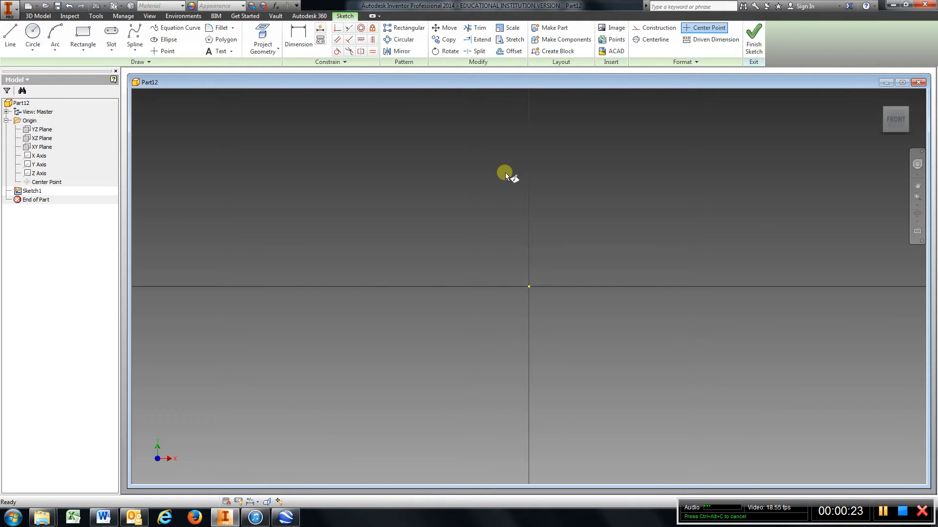
{"action": "left_click", "coordinate": [32, 36]}
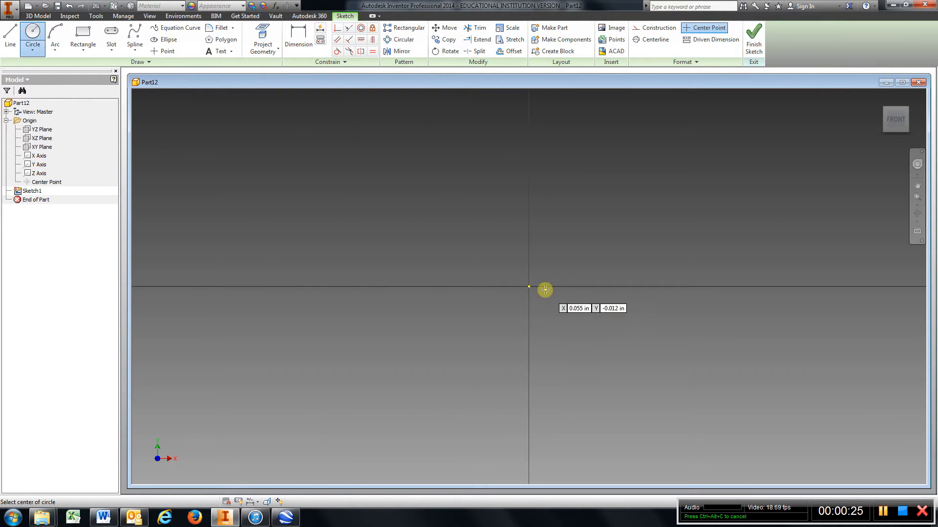
{"action": "left_click", "coordinate": [528, 287]}
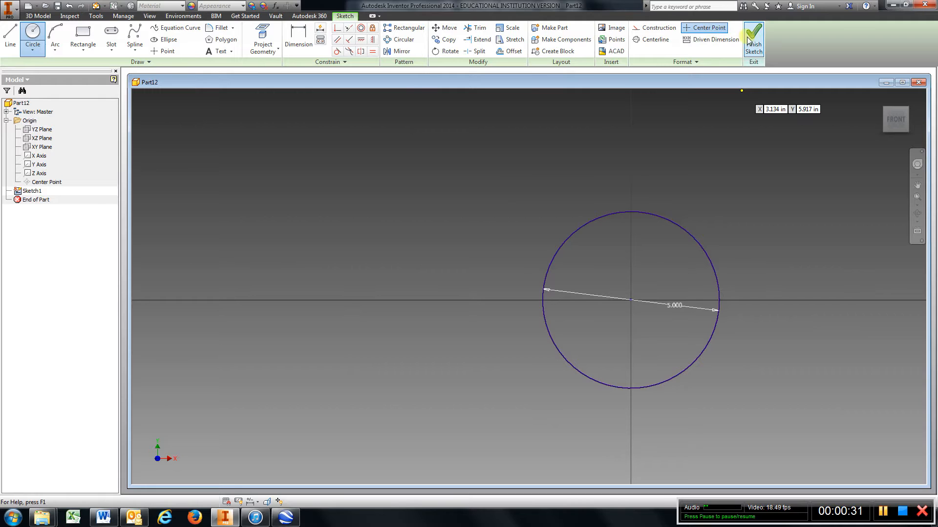
{"action": "left_click", "coordinate": [753, 40]}
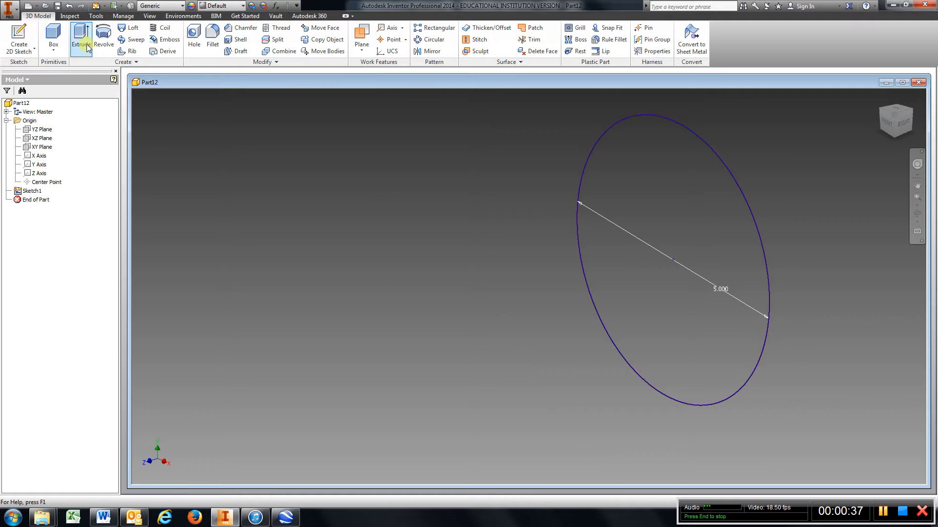
{"action": "left_click", "coordinate": [80, 39]}
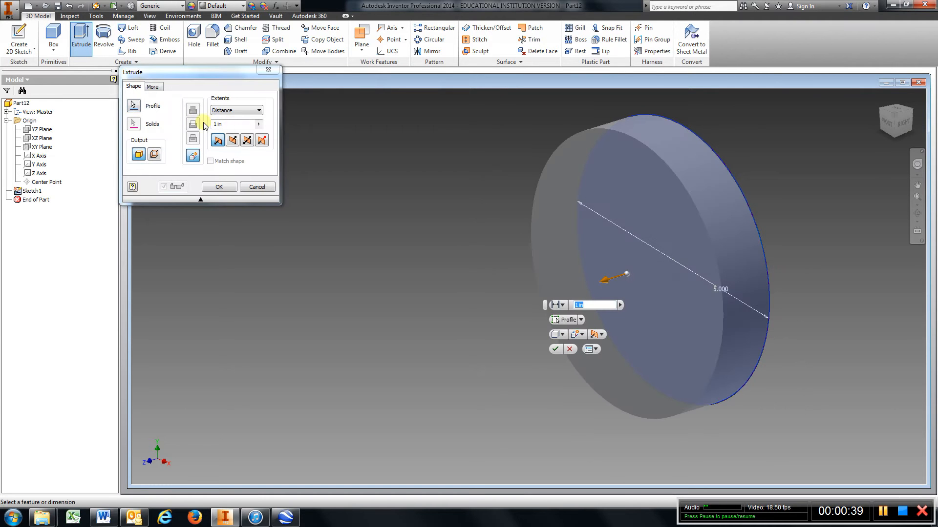
{"action": "left_click", "coordinate": [219, 186]}
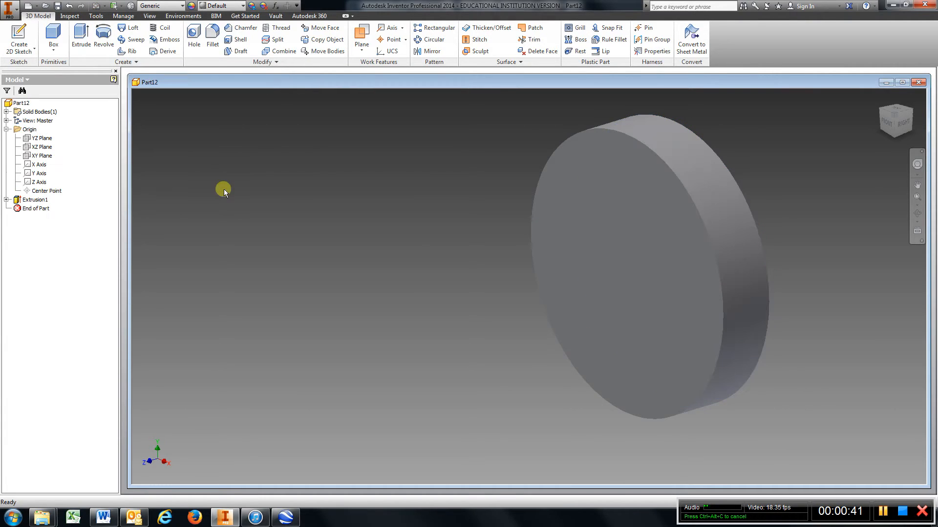
{"action": "mouse_move", "coordinate": [18, 42]}
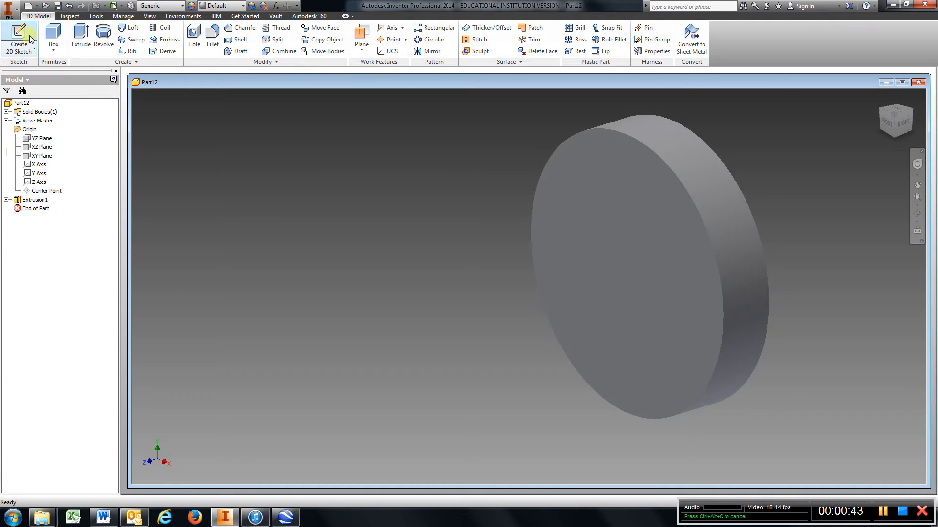
Step: Sketch a rectangle near the disc's top edge and dimension its width 0.500
{"action": "left_click", "coordinate": [18, 39]}
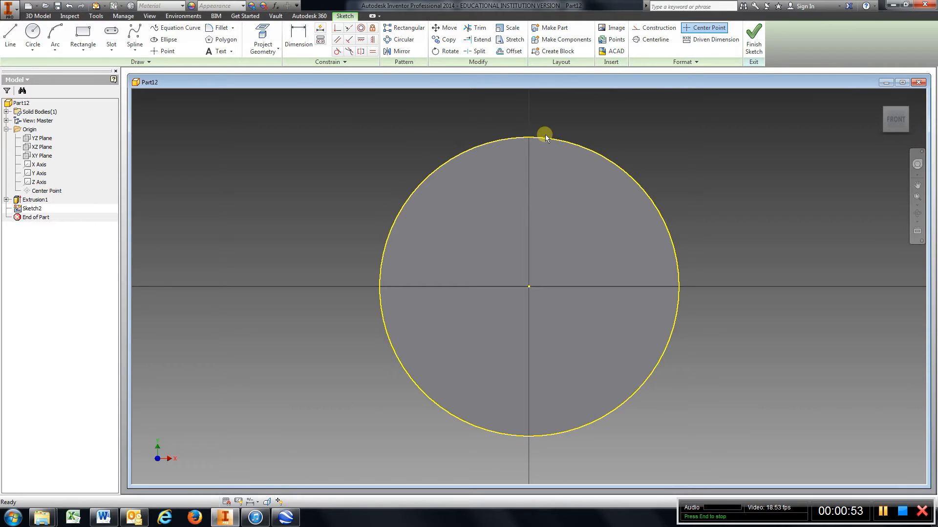
{"action": "left_click", "coordinate": [83, 39]}
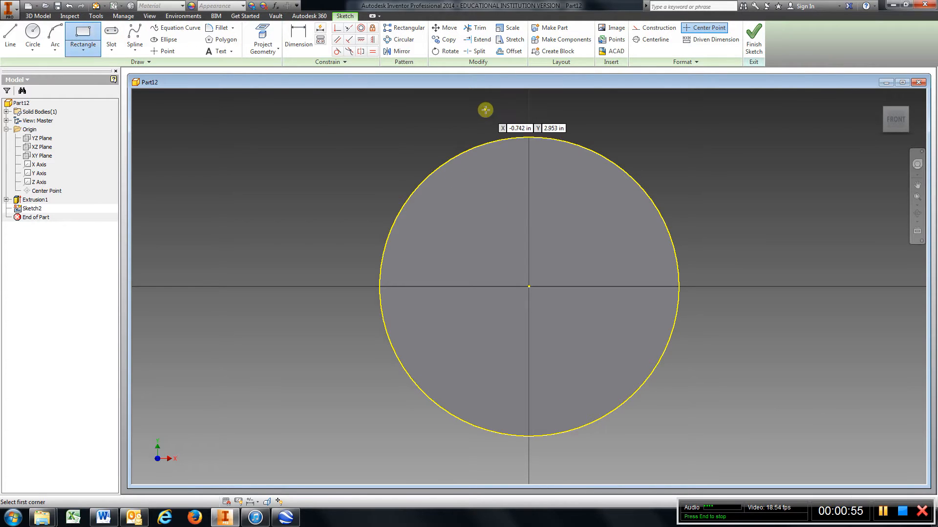
{"action": "mouse_move", "coordinate": [500, 110]}
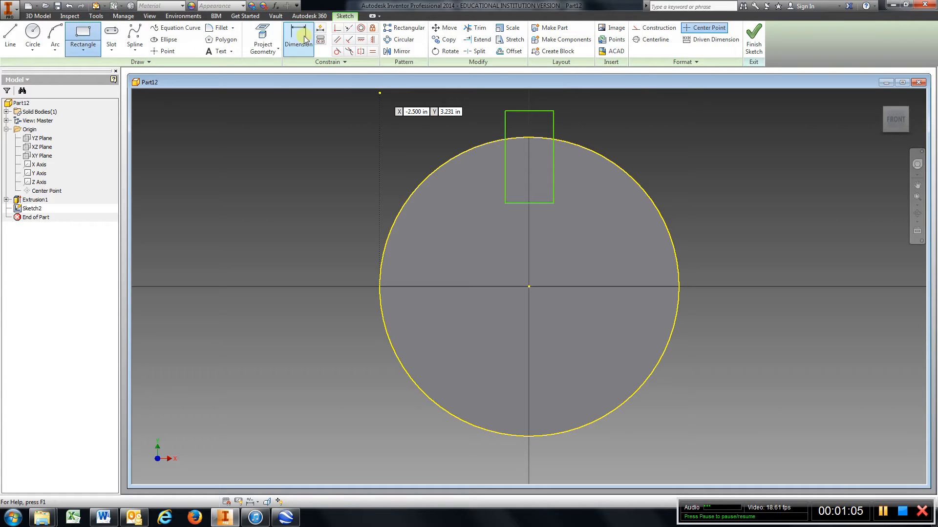
{"action": "left_click", "coordinate": [297, 39]}
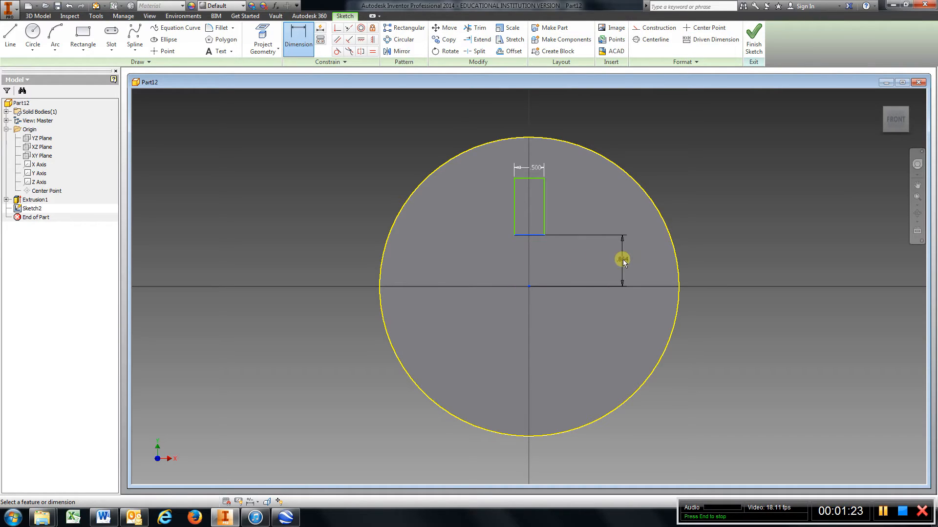
Step: Dimension the rectangle 1.500 above centre, 1.500 tall, and 0.250 off the vertical axis
{"action": "left_click", "coordinate": [622, 259]}
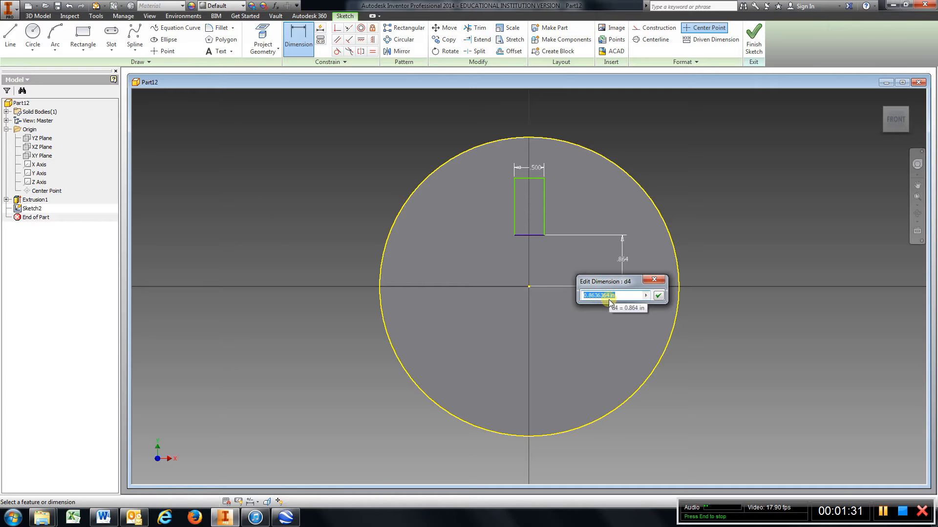
{"action": "type", "text": "1.5"}
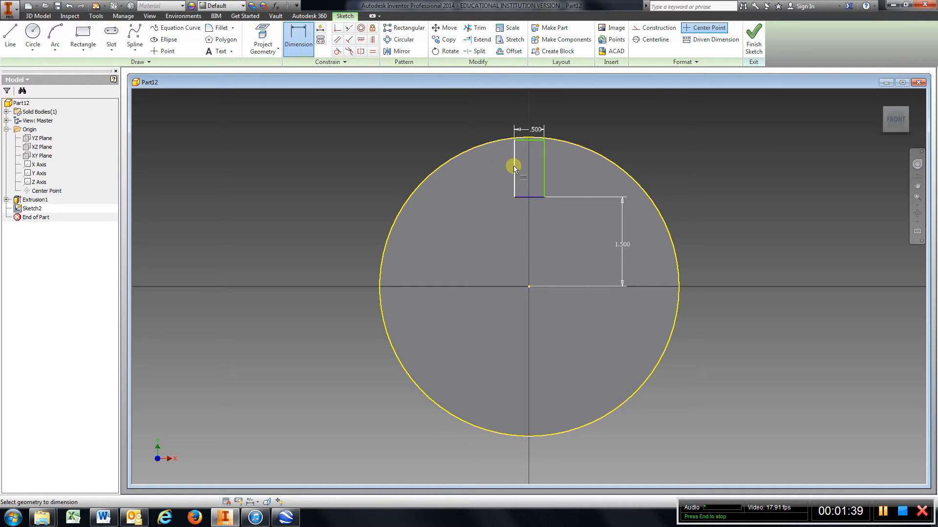
{"action": "left_click", "coordinate": [515, 168]}
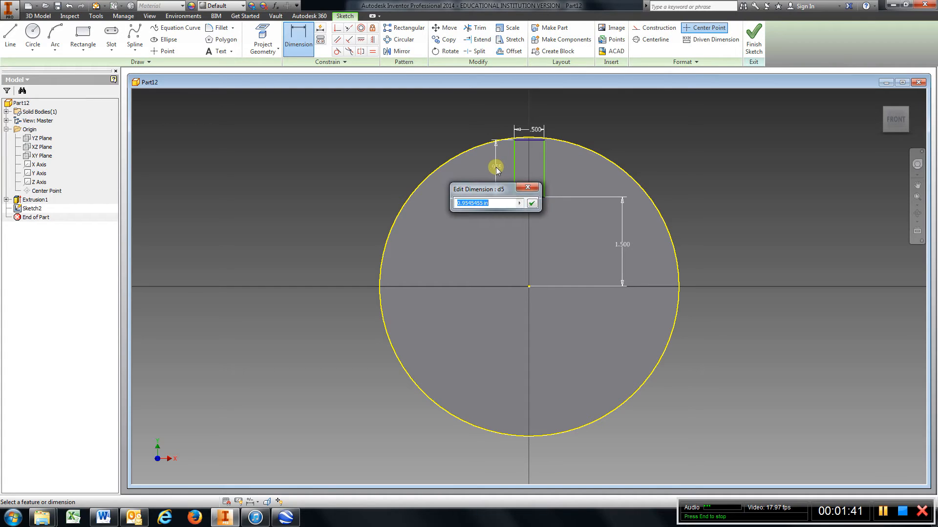
{"action": "type", "text": "1.5"}
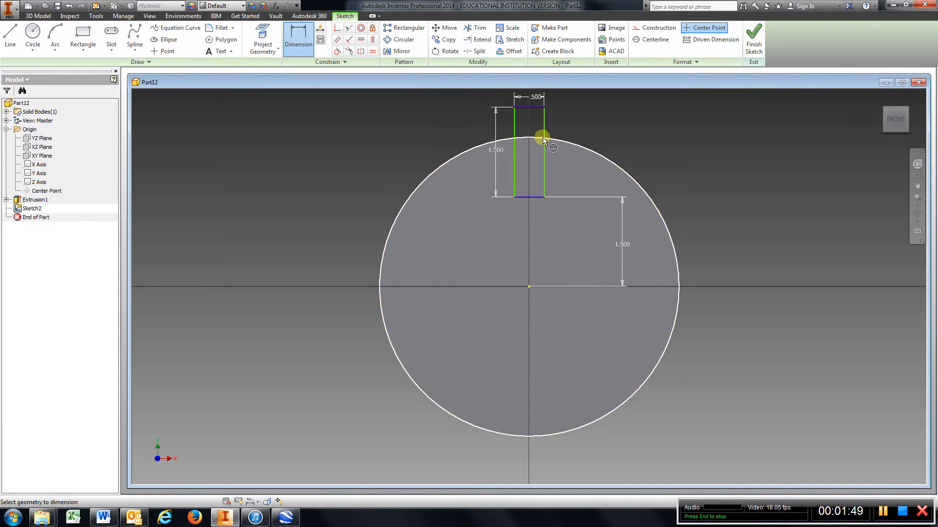
{"action": "left_click", "coordinate": [541, 138]}
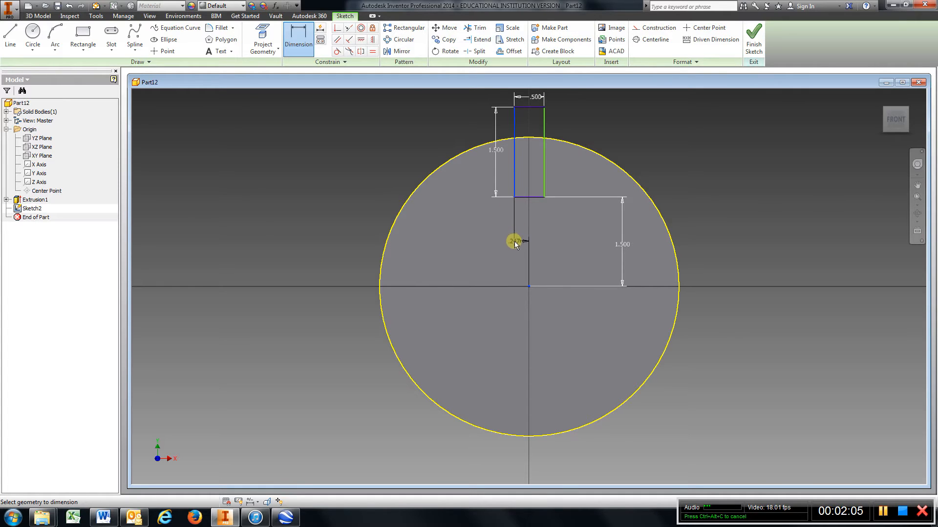
{"action": "left_click", "coordinate": [514, 241]}
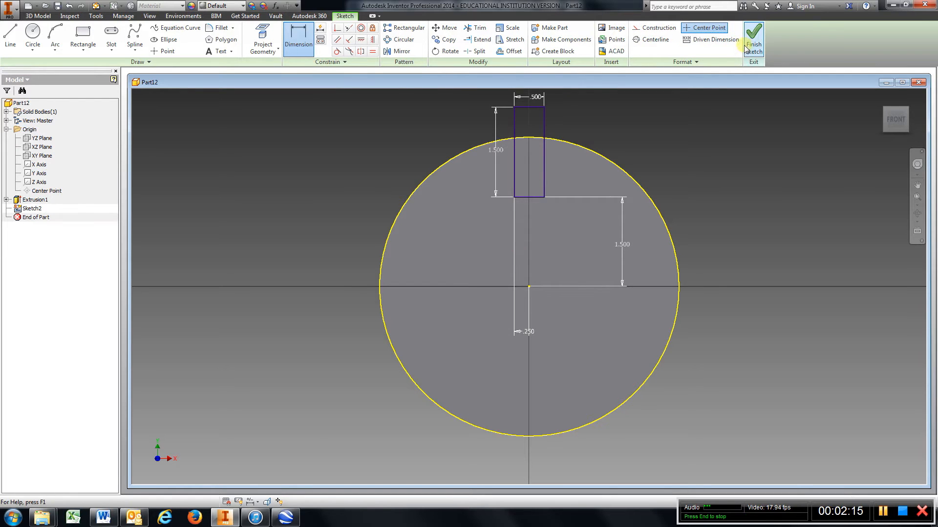
Step: Finish Sketch2 and cut the rectangle through the disc as Extrusion2
{"action": "left_click", "coordinate": [753, 39]}
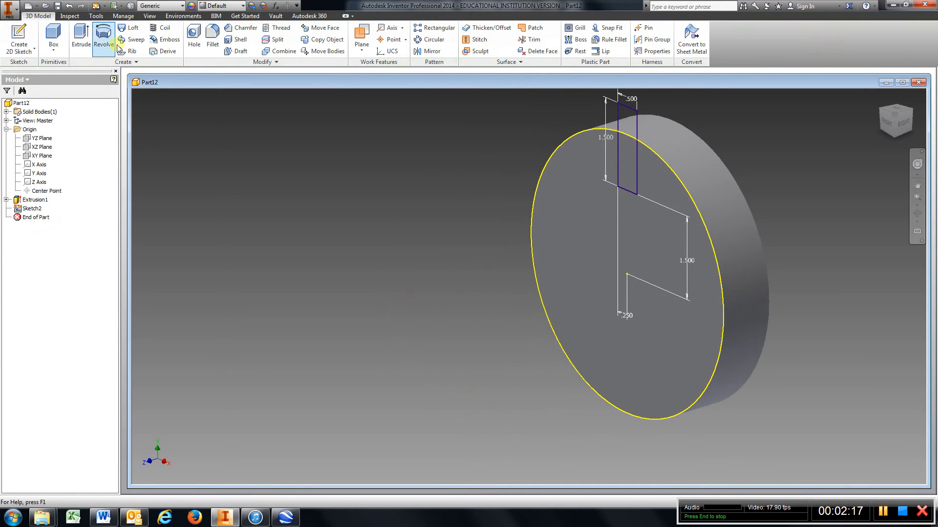
{"action": "left_click", "coordinate": [80, 38]}
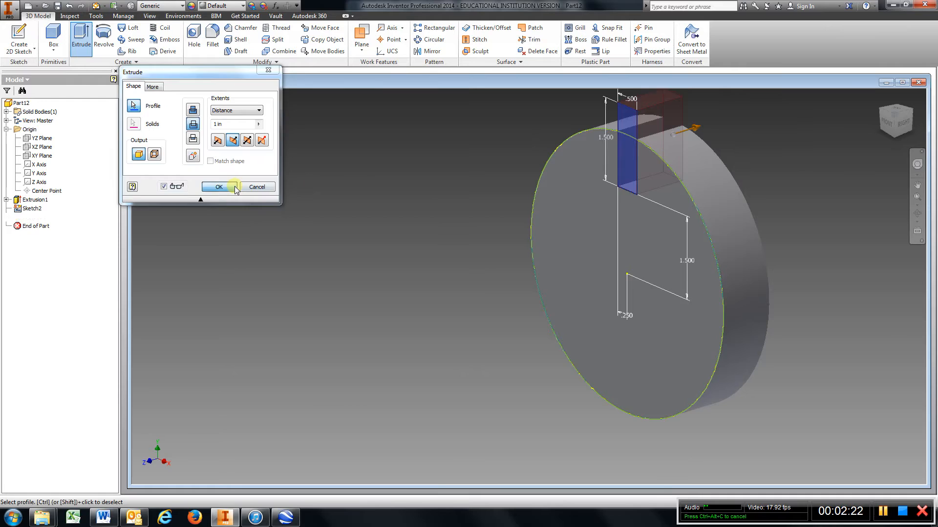
{"action": "left_click", "coordinate": [218, 186]}
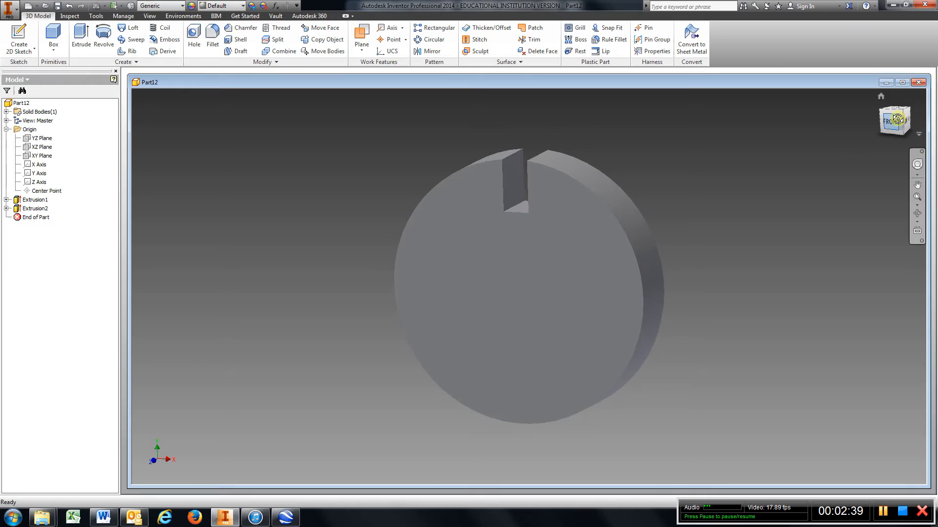
Step: Circular-pattern the slot cut 4 times around the disc's cylindrical face axis
{"action": "left_click", "coordinate": [432, 39]}
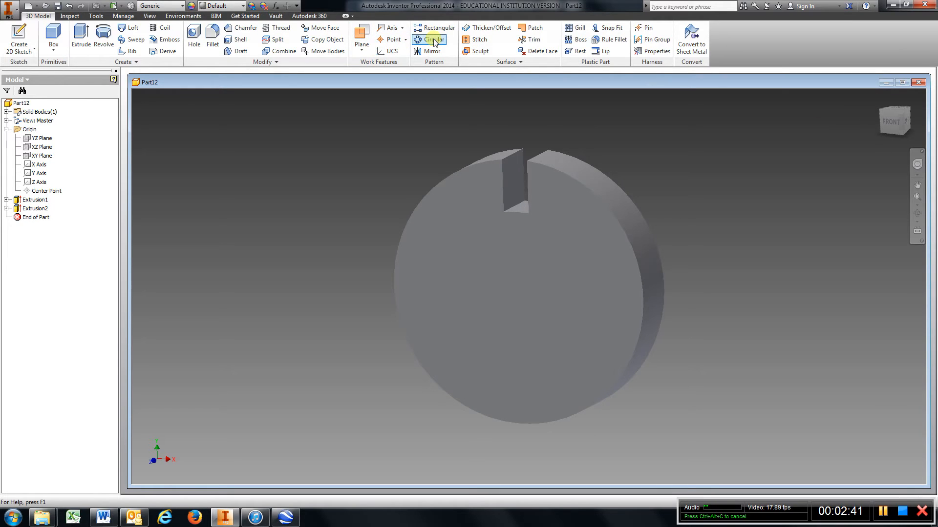
{"action": "left_click", "coordinate": [431, 39]}
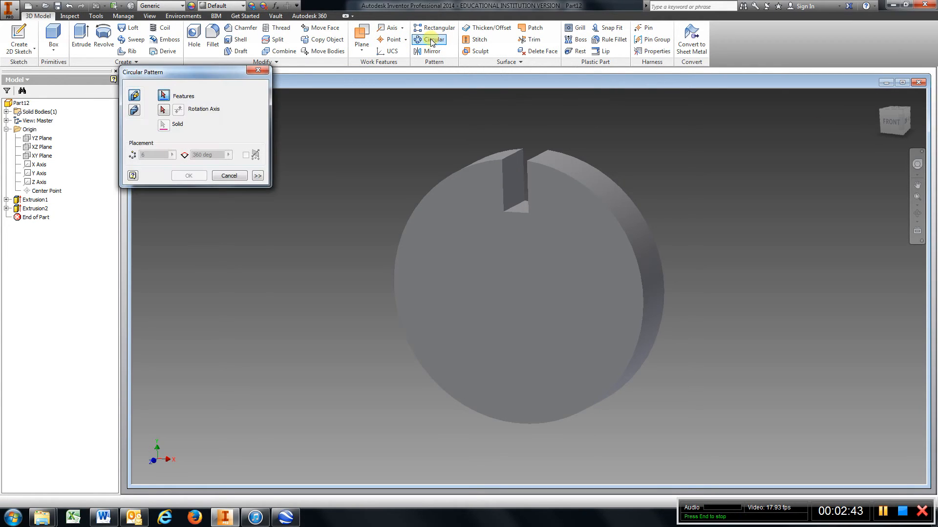
{"action": "mouse_move", "coordinate": [517, 130]}
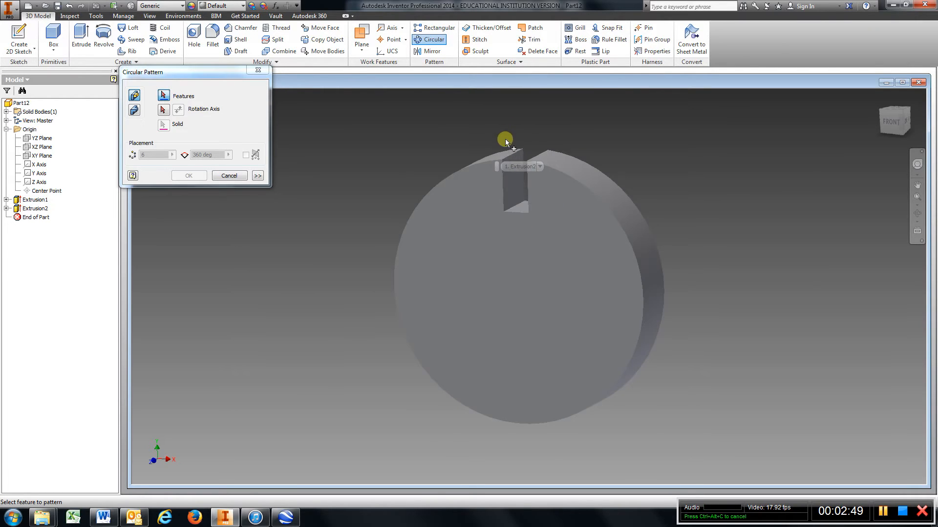
{"action": "left_click", "coordinate": [514, 185]}
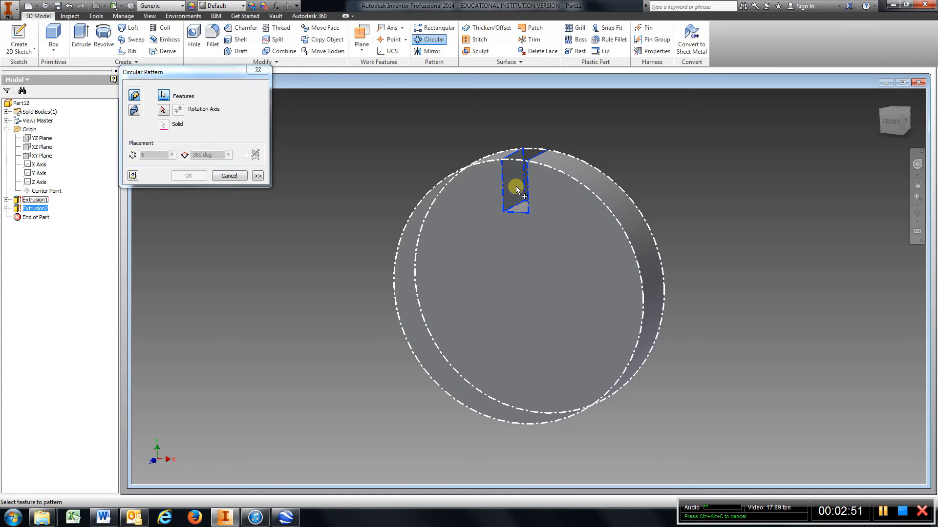
{"action": "left_click", "coordinate": [163, 109]}
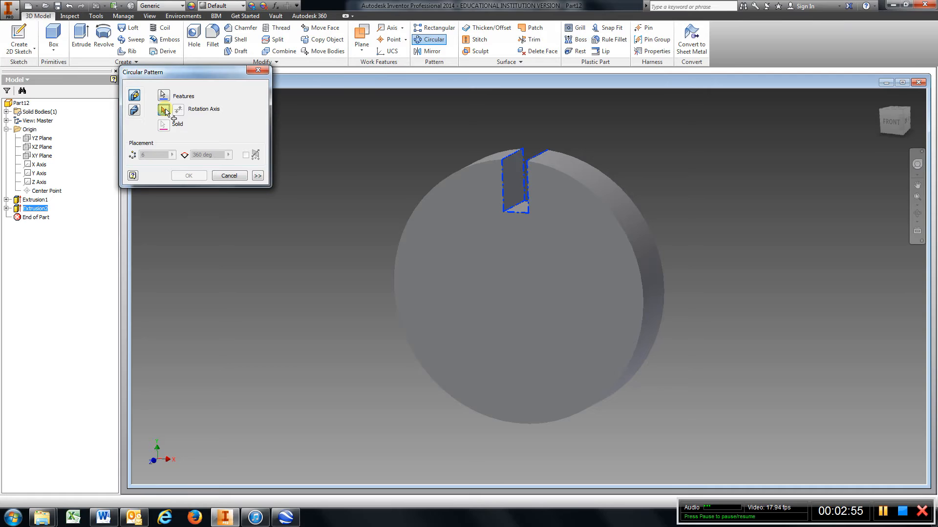
{"action": "left_click", "coordinate": [163, 109]}
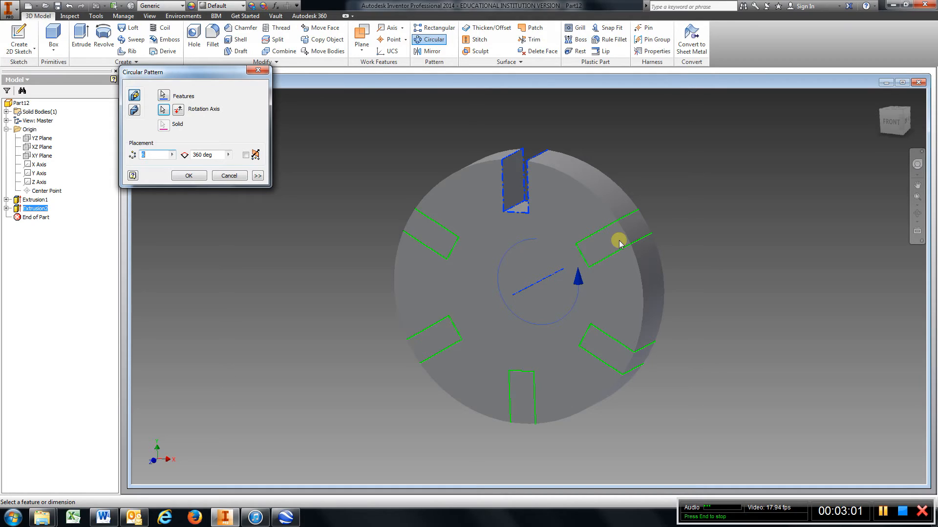
{"action": "left_click", "coordinate": [158, 155]}
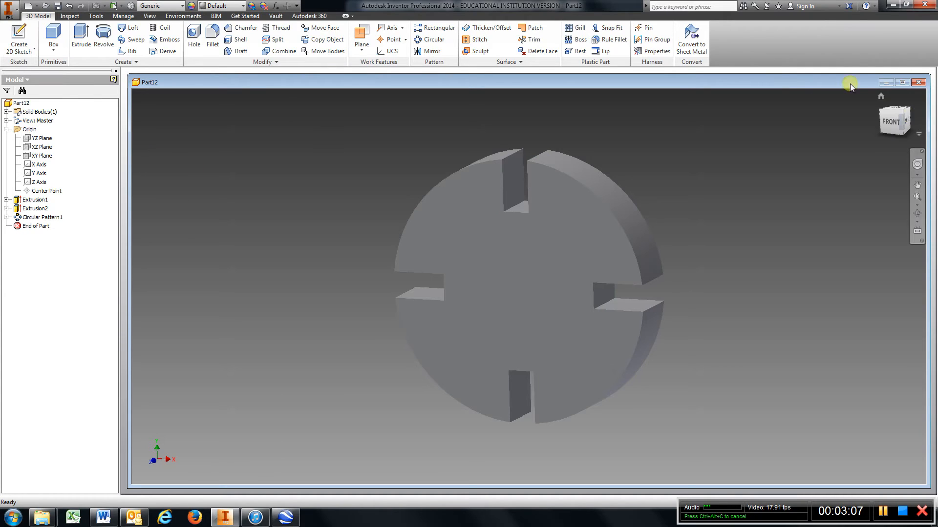
Step: In Front view, sketch vertical and horizontal lines in the upper-right quadrant past the rim
{"action": "left_click", "coordinate": [894, 121]}
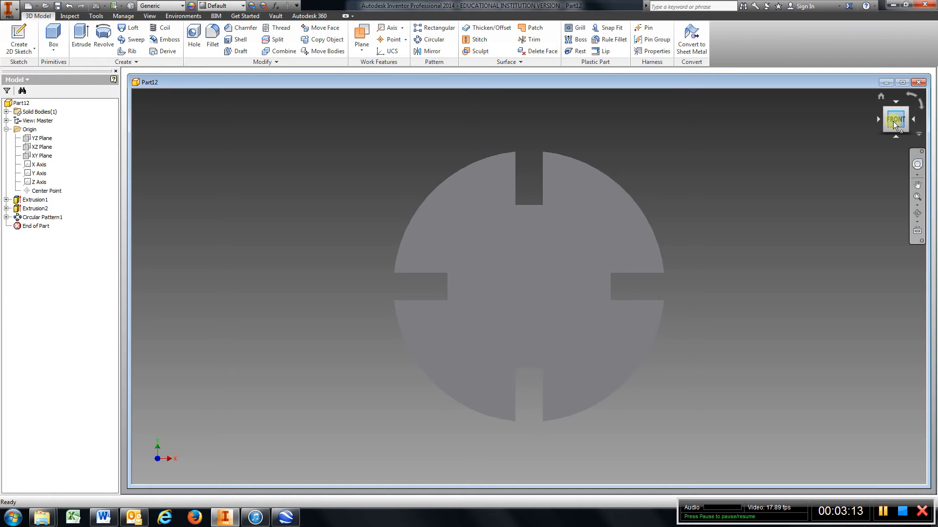
{"action": "mouse_move", "coordinate": [580, 217]}
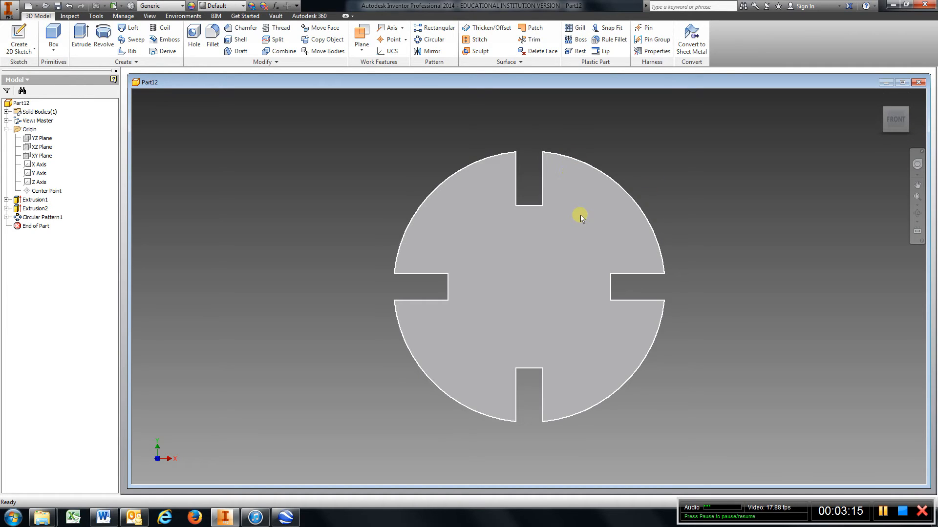
{"action": "mouse_move", "coordinate": [637, 232]}
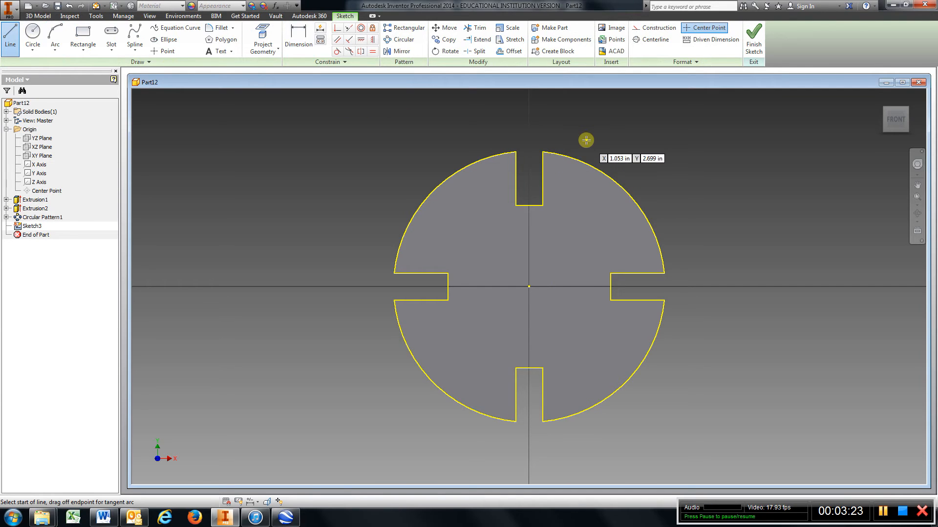
{"action": "left_click", "coordinate": [585, 140]}
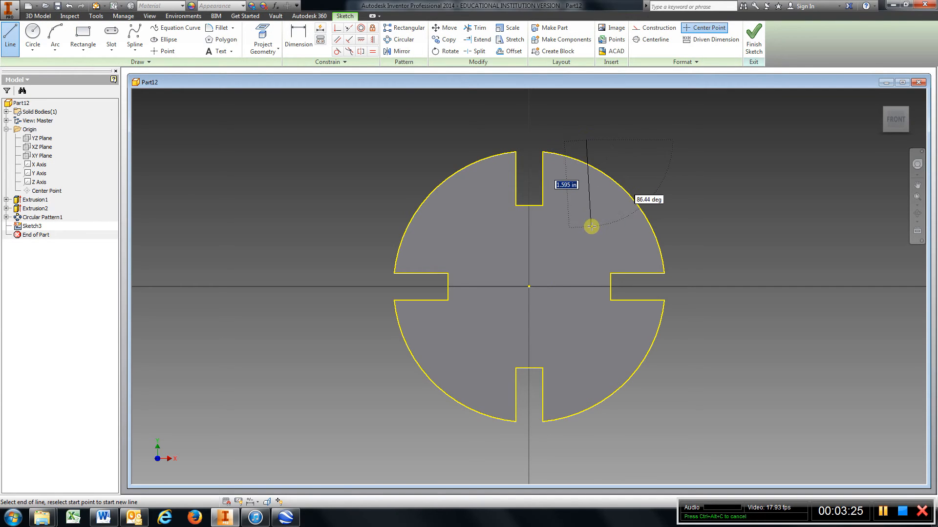
{"action": "left_click", "coordinate": [693, 226]}
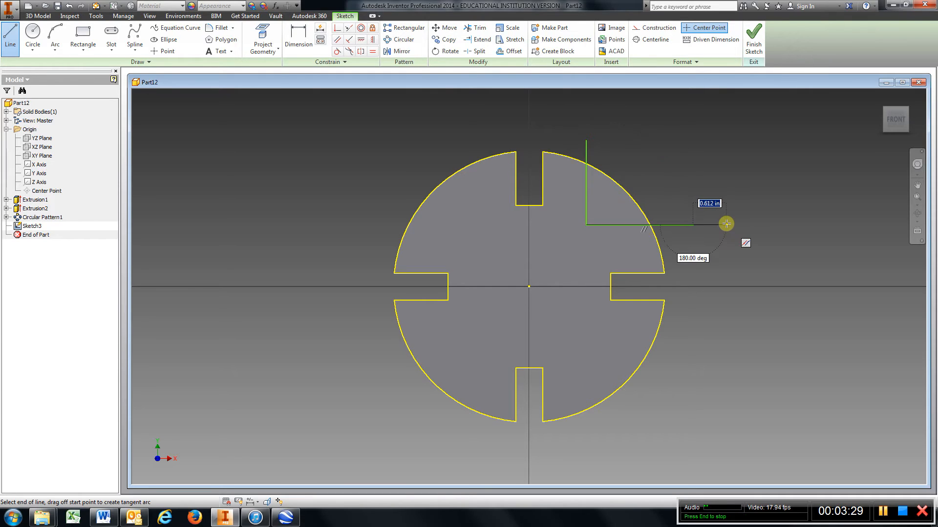
{"action": "left_click_drag", "start_coordinate": [725, 224], "coordinate": [701, 194]}
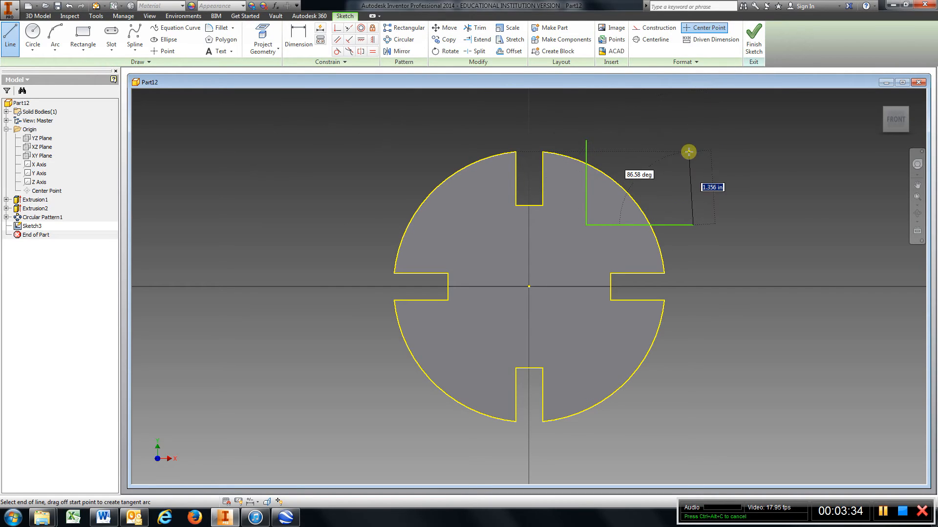
{"action": "left_click", "coordinate": [688, 151]}
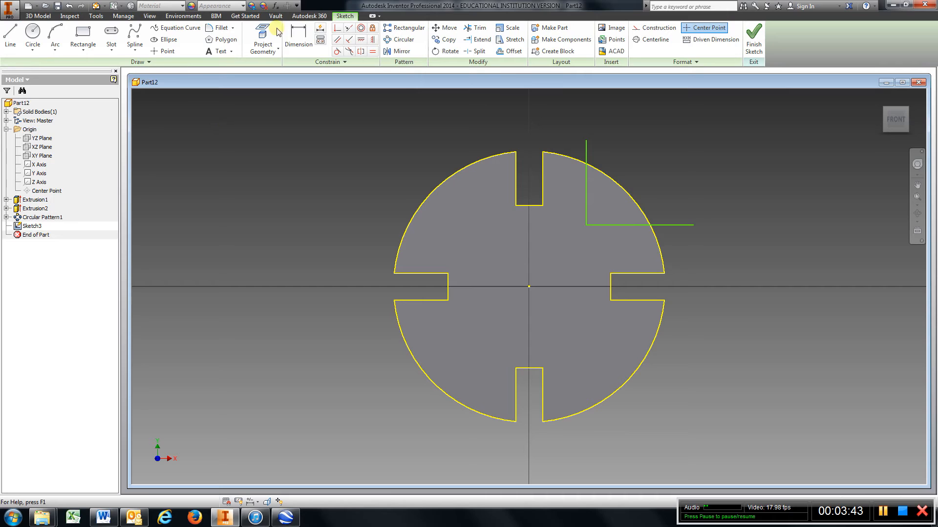
Step: Dimension both lines 1.250 from centre and trim them at the rim
{"action": "left_click", "coordinate": [298, 39]}
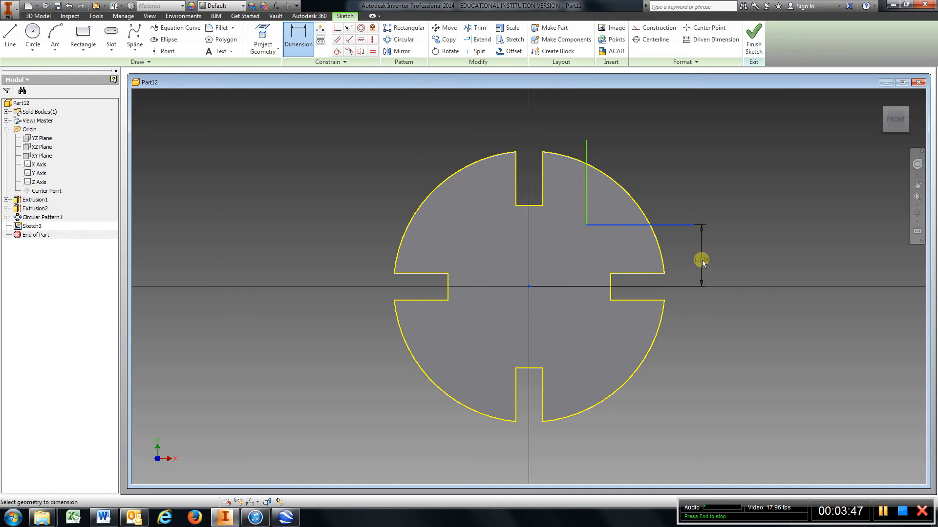
{"action": "left_click", "coordinate": [702, 259]}
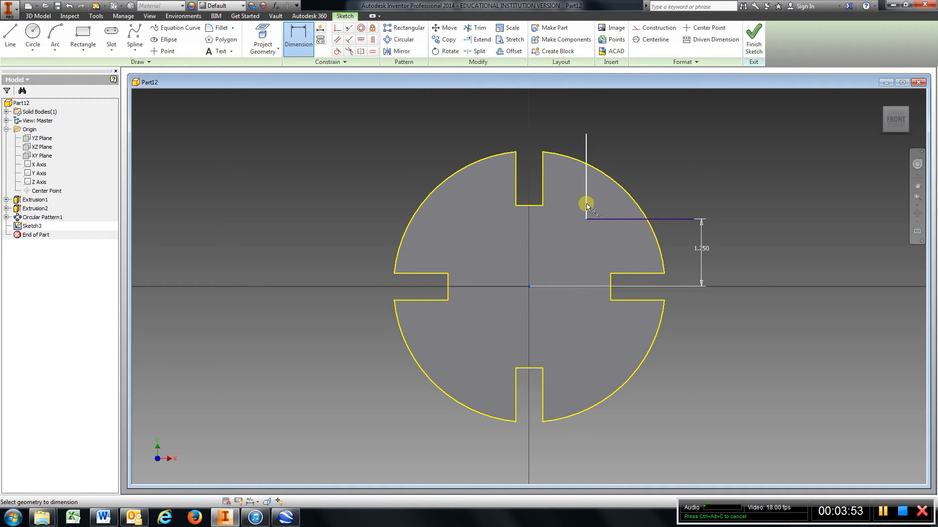
{"action": "left_click", "coordinate": [556, 246]}
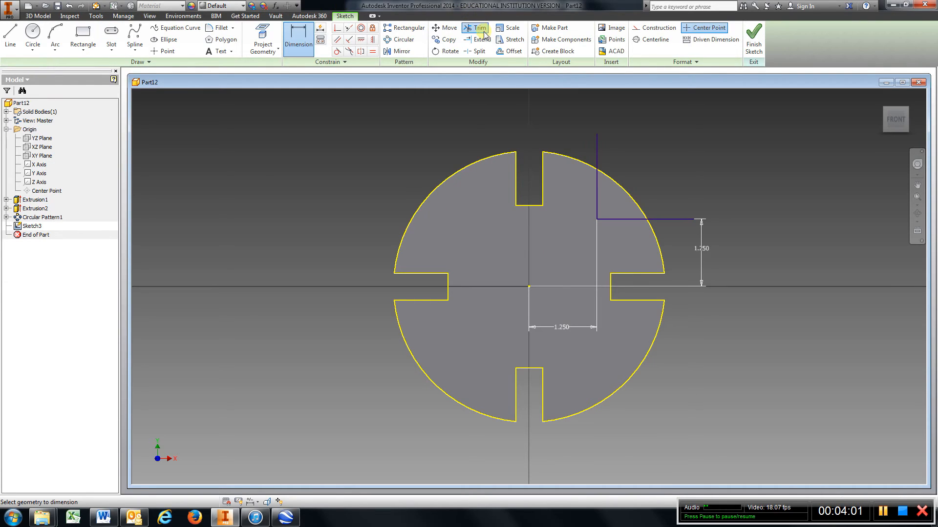
{"action": "left_click", "coordinate": [475, 27]}
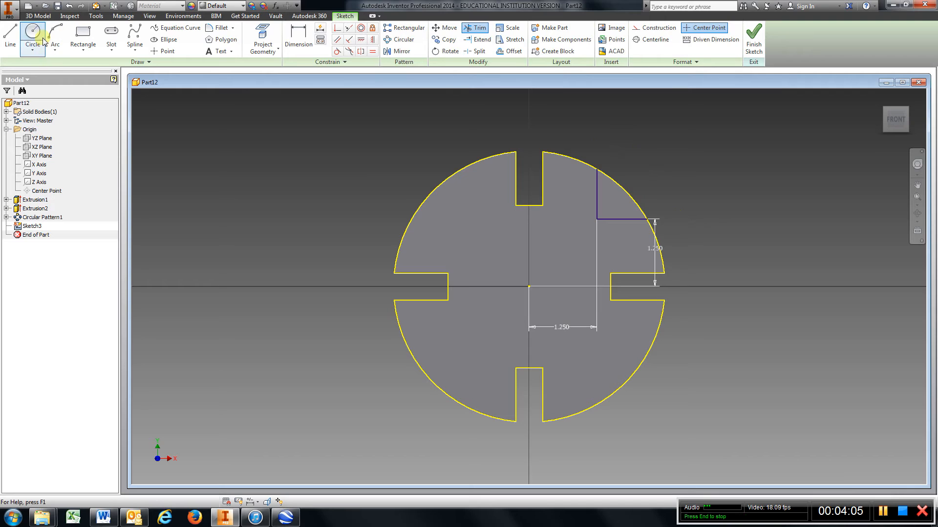
{"action": "left_click", "coordinate": [32, 36]}
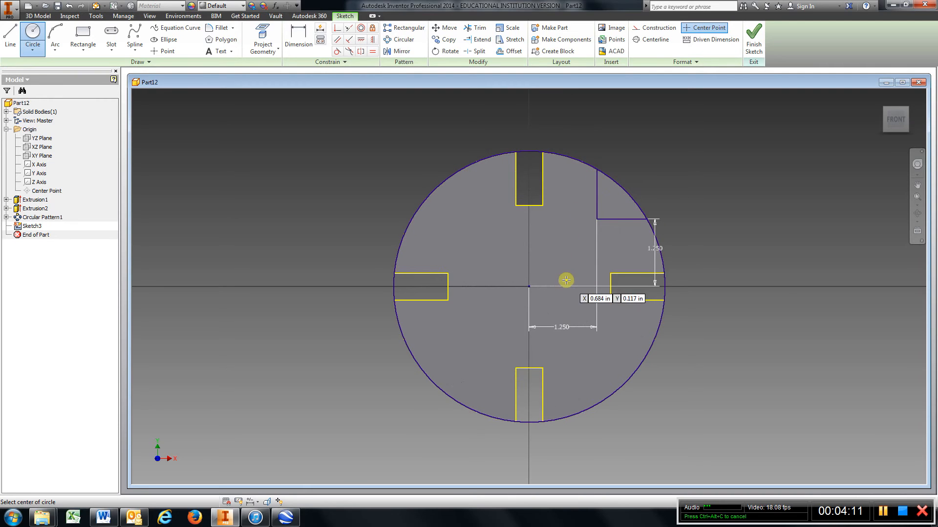
Step: Trim the excess rim arc to close the corner profile and finish Sketch3
{"action": "left_click", "coordinate": [477, 28]}
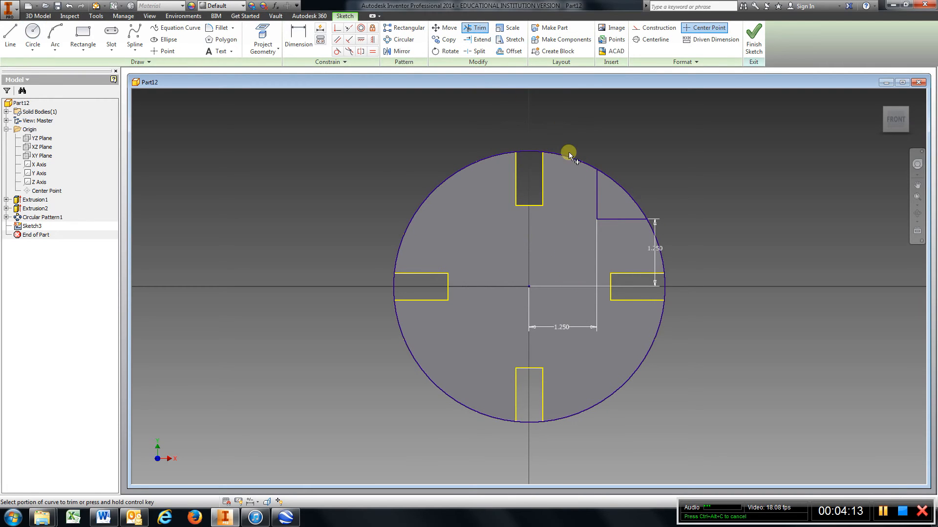
{"action": "left_click", "coordinate": [568, 152]}
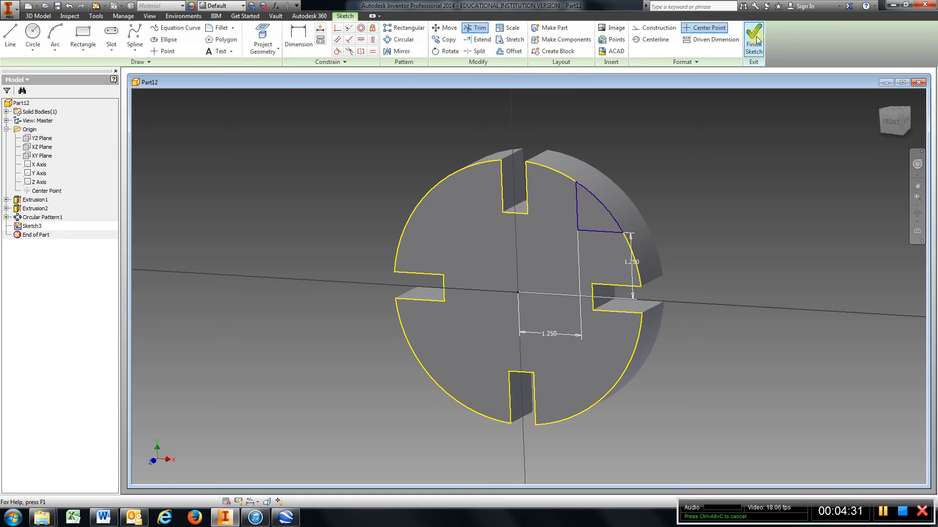
{"action": "left_click", "coordinate": [753, 39]}
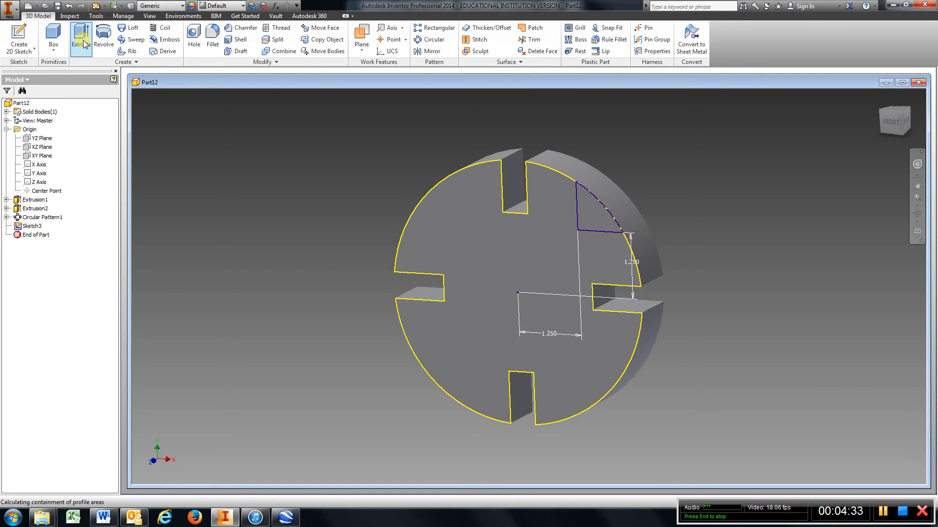
Step: Cut away the corner profile and circular-pattern that cut 4 times around the central axis
{"action": "left_click", "coordinate": [80, 39]}
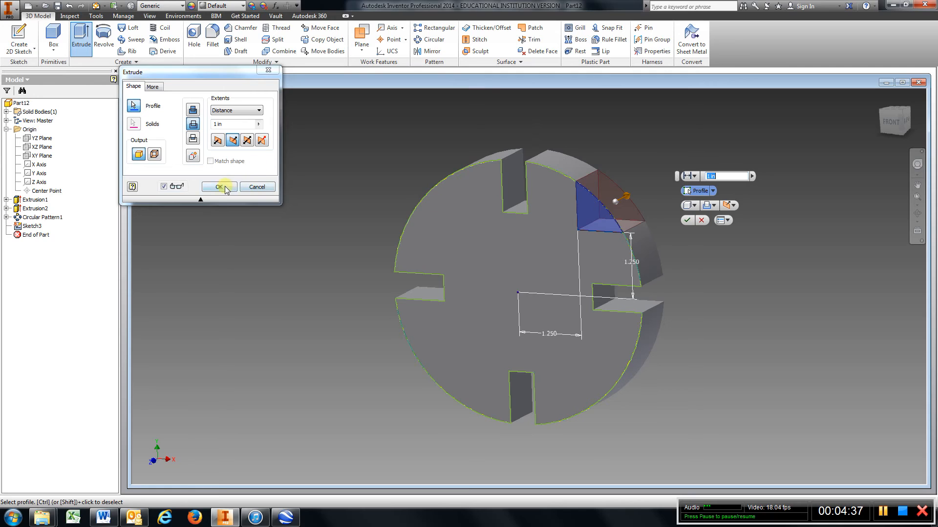
{"action": "left_click", "coordinate": [218, 186]}
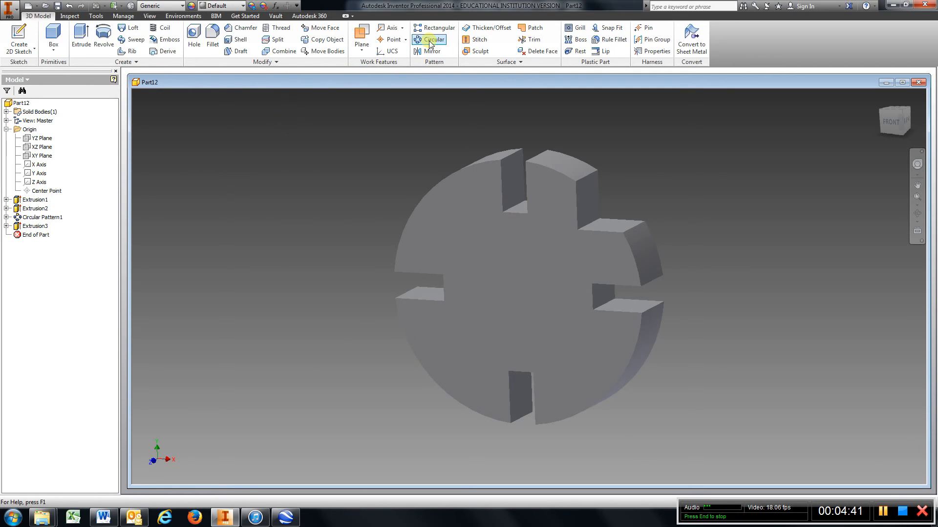
{"action": "left_click", "coordinate": [430, 39]}
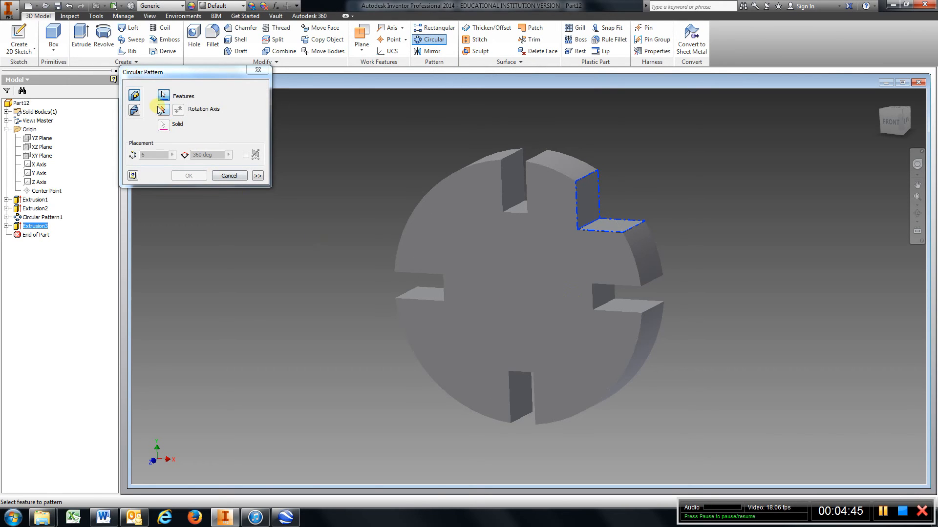
{"action": "left_click", "coordinate": [161, 110]}
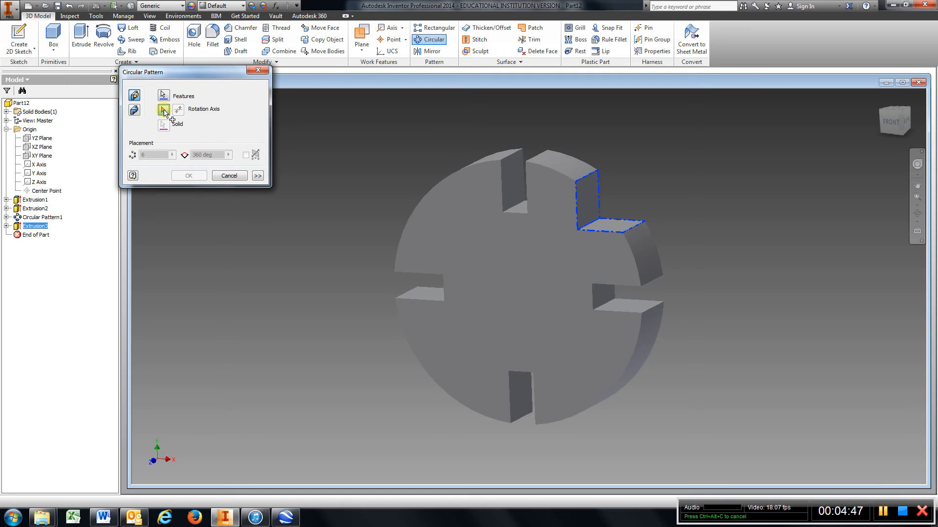
{"action": "left_click", "coordinate": [163, 109]}
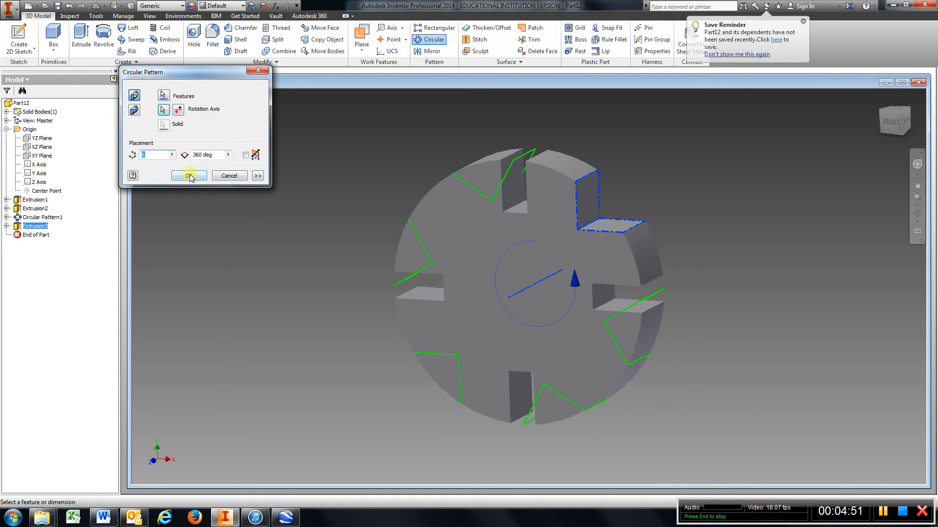
{"action": "type", "text": "4"}
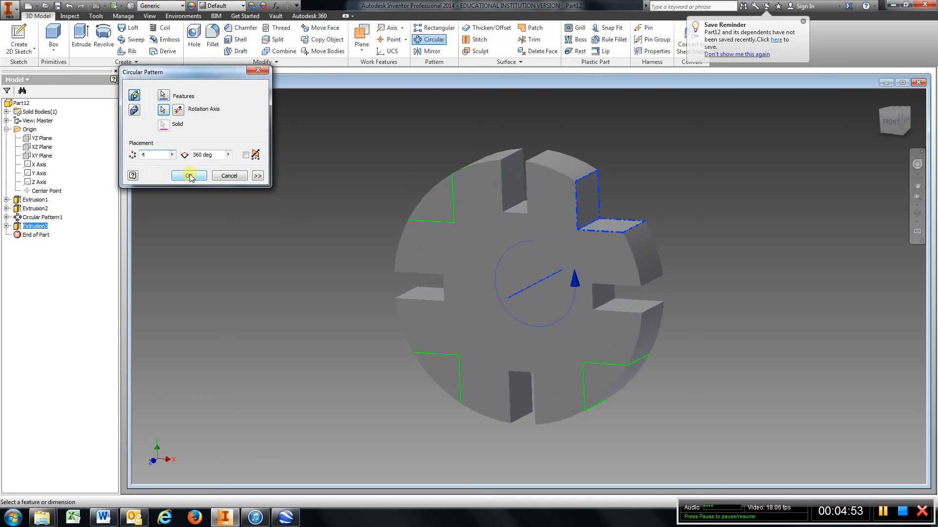
{"action": "left_click", "coordinate": [189, 175]}
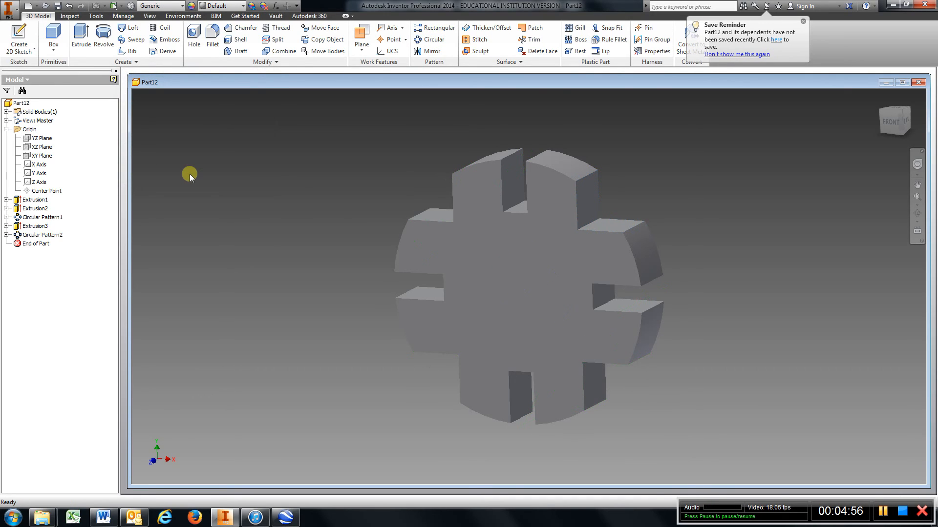
Step: In Front view, sketch a centred 2.500-diameter circle on the face as Sketch4
{"action": "left_click", "coordinate": [803, 21]}
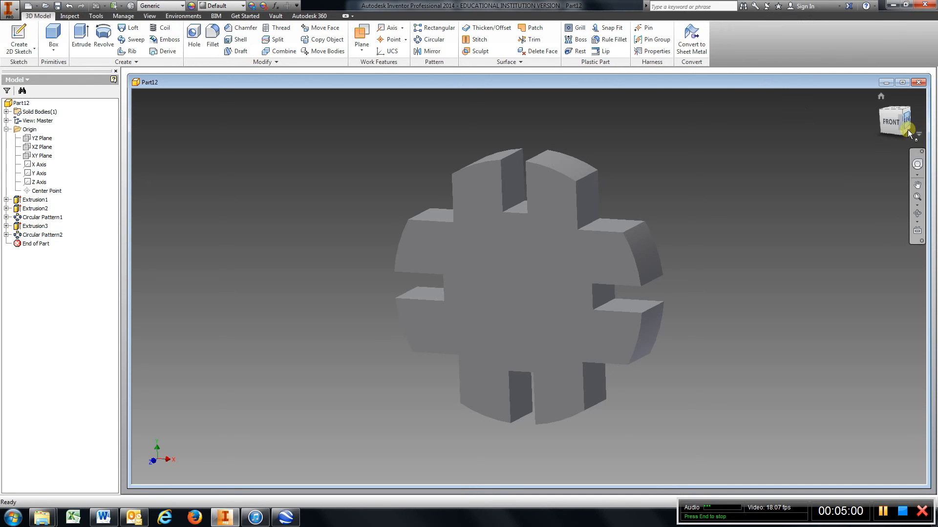
{"action": "left_click", "coordinate": [890, 122]}
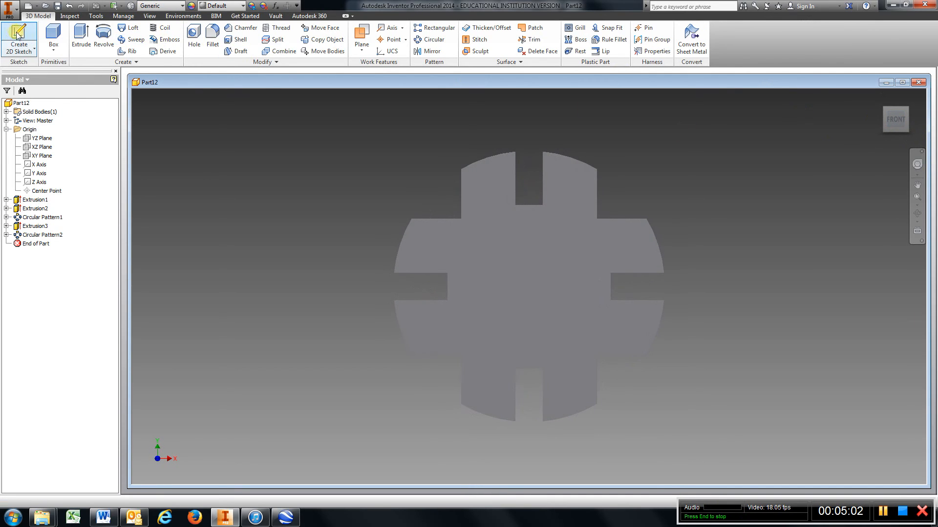
{"action": "left_click", "coordinate": [19, 47]}
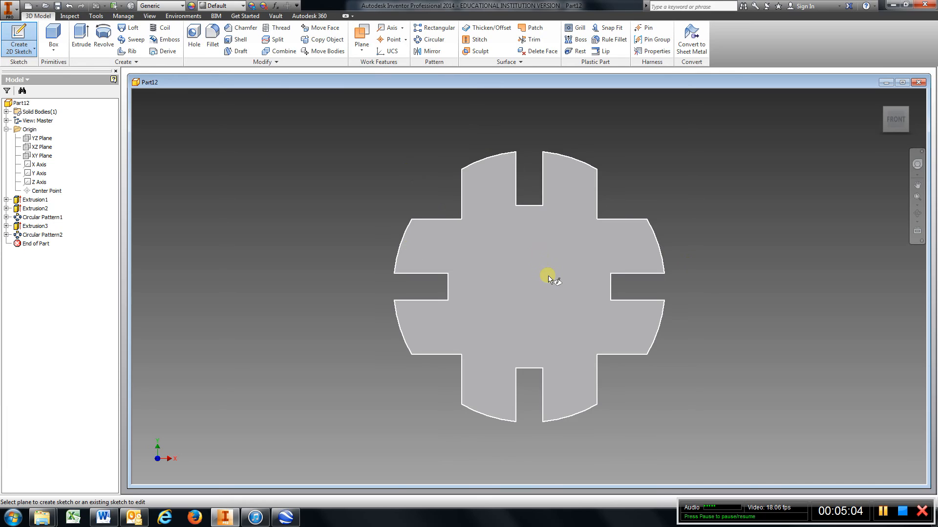
{"action": "left_click", "coordinate": [18, 40]}
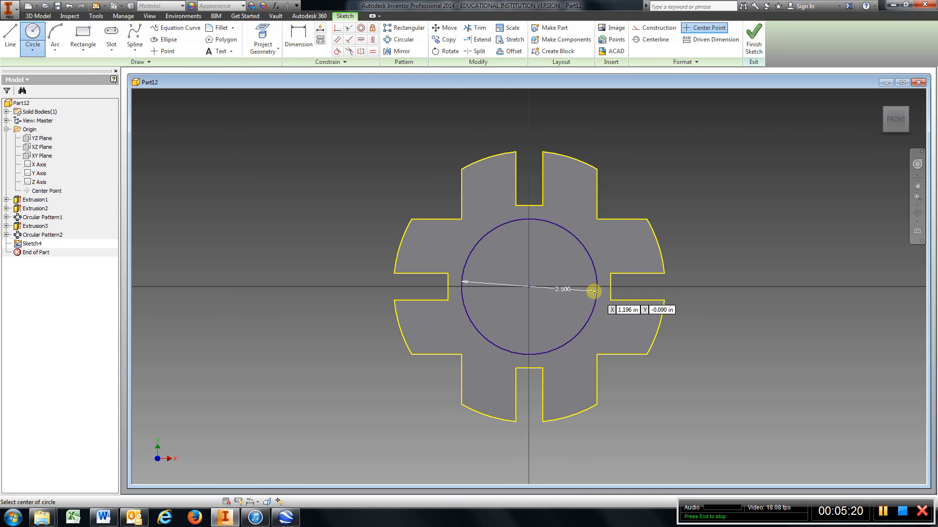
{"action": "left_click", "coordinate": [754, 39]}
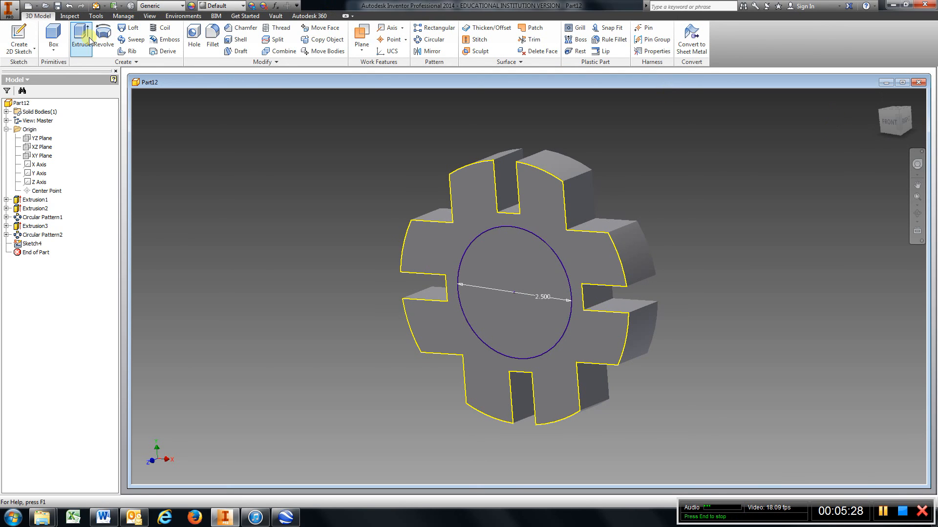
Step: Extrude the 2.5-inch circle 0.75 inches tall to form the central boss
{"action": "left_click", "coordinate": [80, 35]}
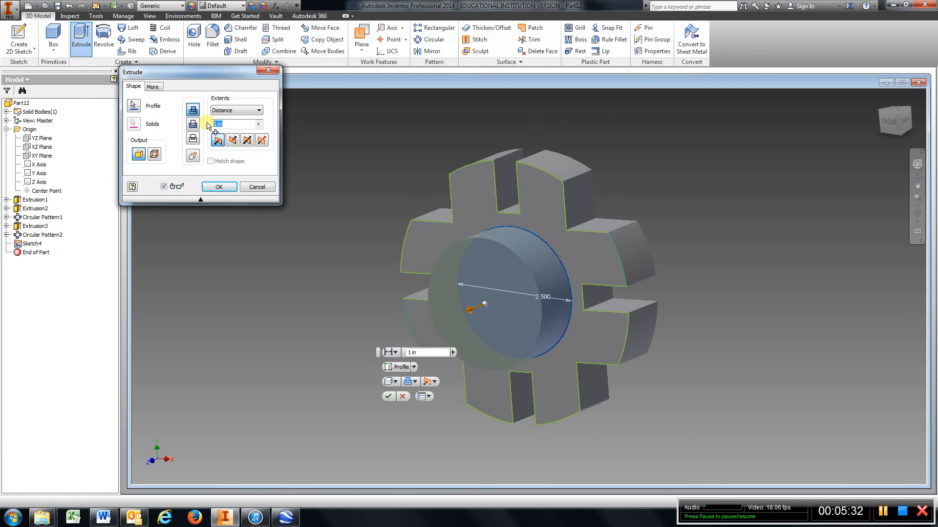
{"action": "left_click", "coordinate": [219, 186]}
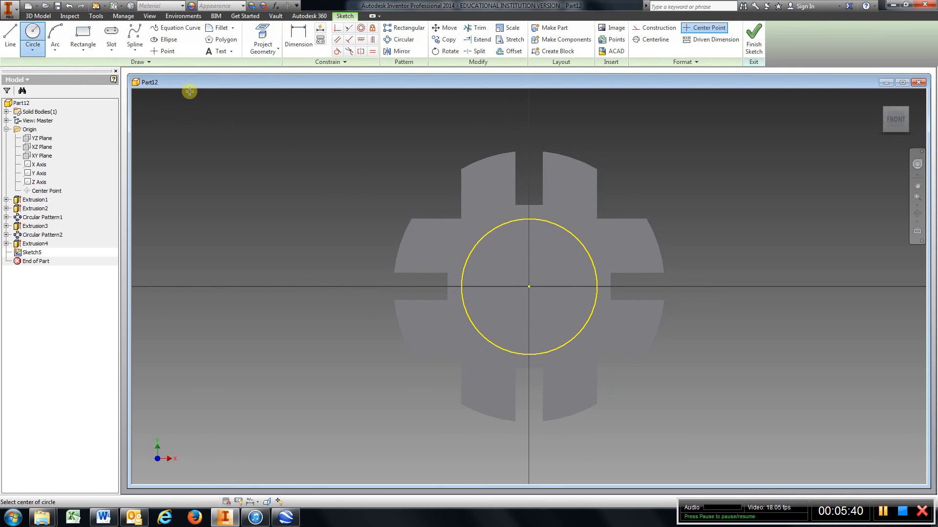
Step: Sketch a centred 1.25-inch circle and extrude-cut it through all material
{"action": "left_click", "coordinate": [528, 287]}
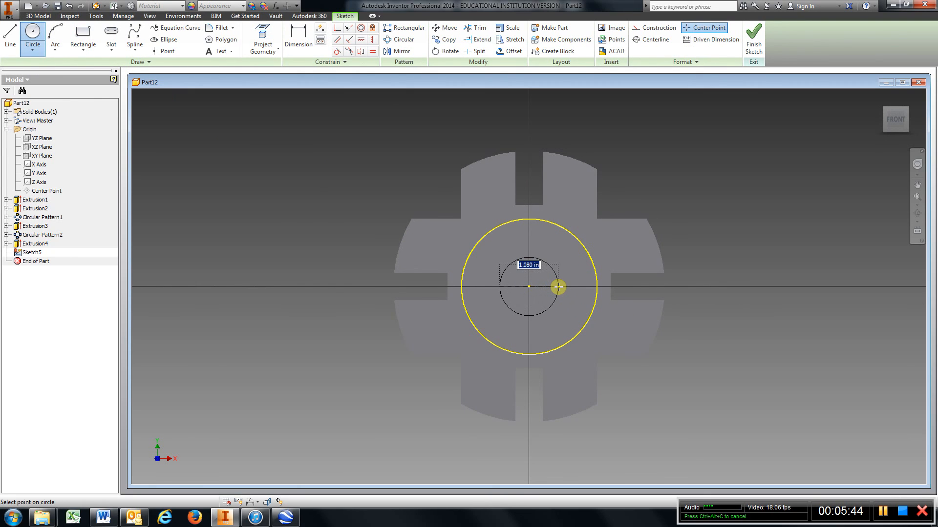
{"action": "type", "text": "1.250"}
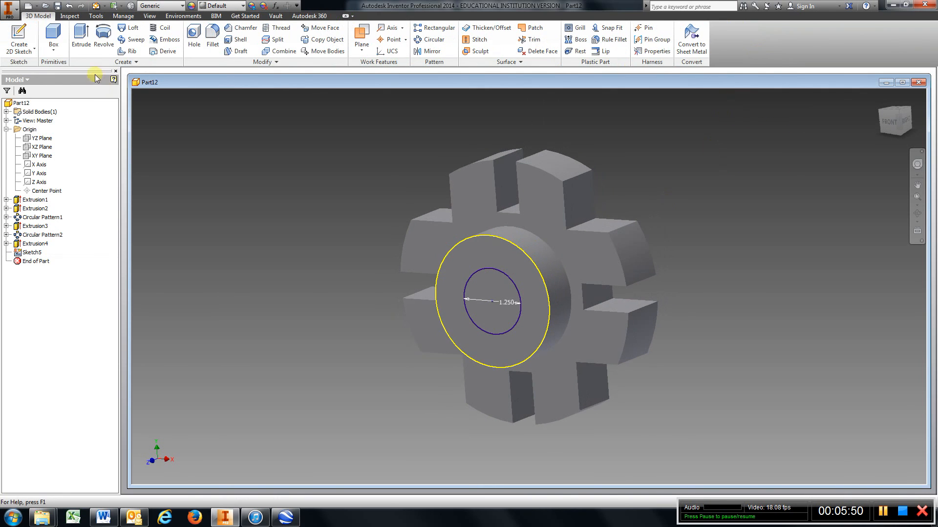
{"action": "left_click", "coordinate": [80, 36]}
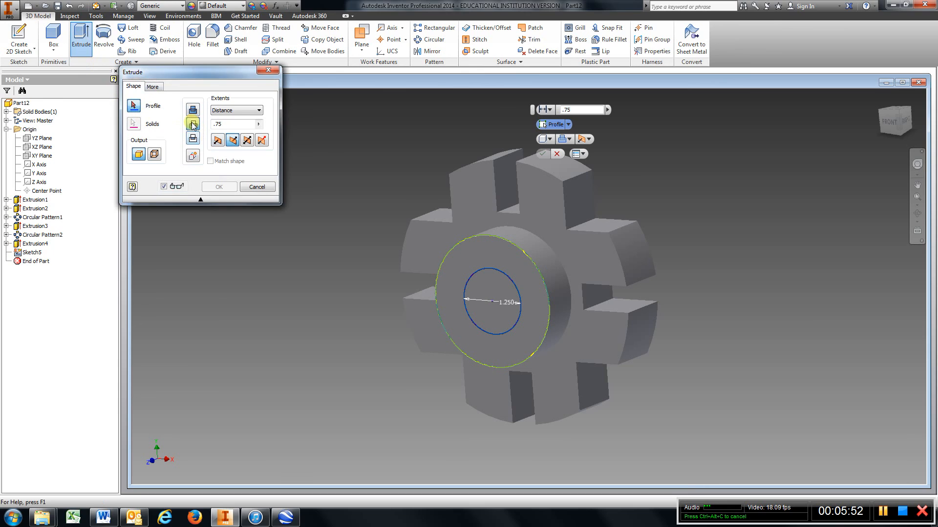
{"action": "left_click", "coordinate": [485, 297]}
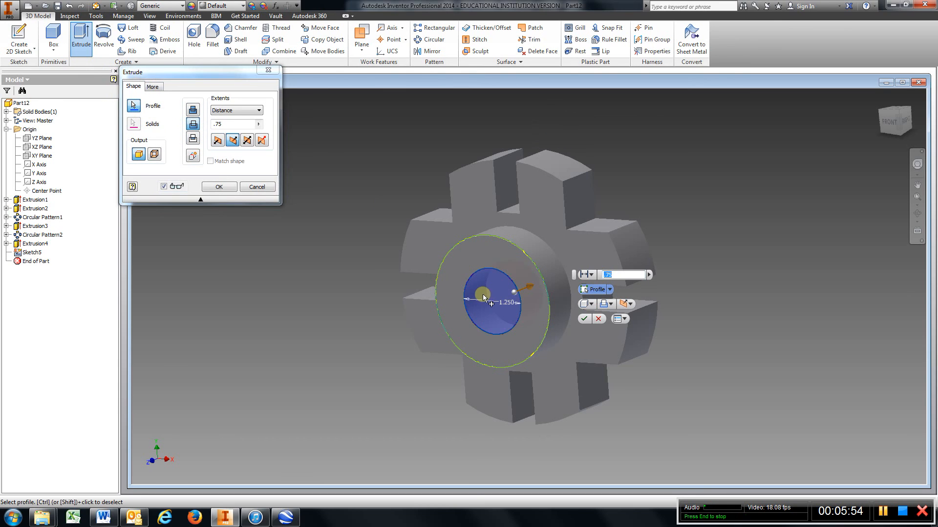
{"action": "left_click", "coordinate": [258, 110]}
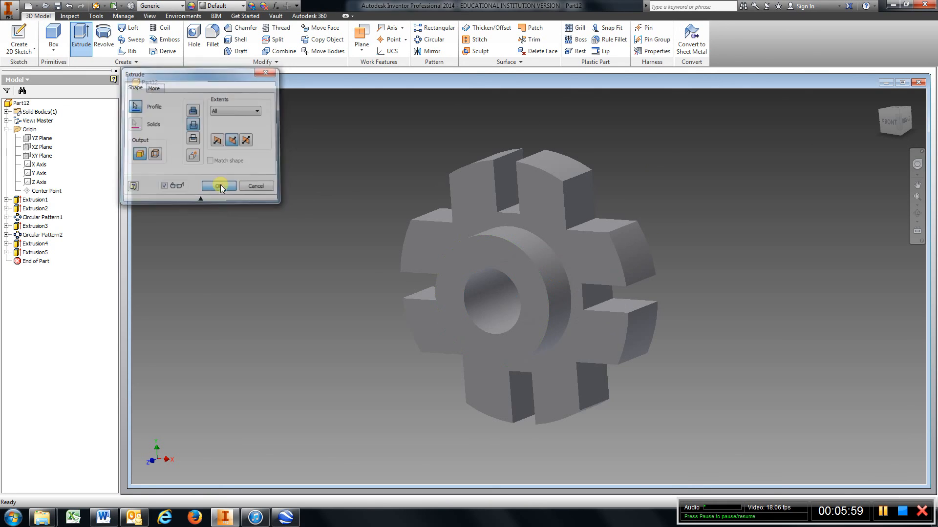
{"action": "left_click", "coordinate": [218, 186]}
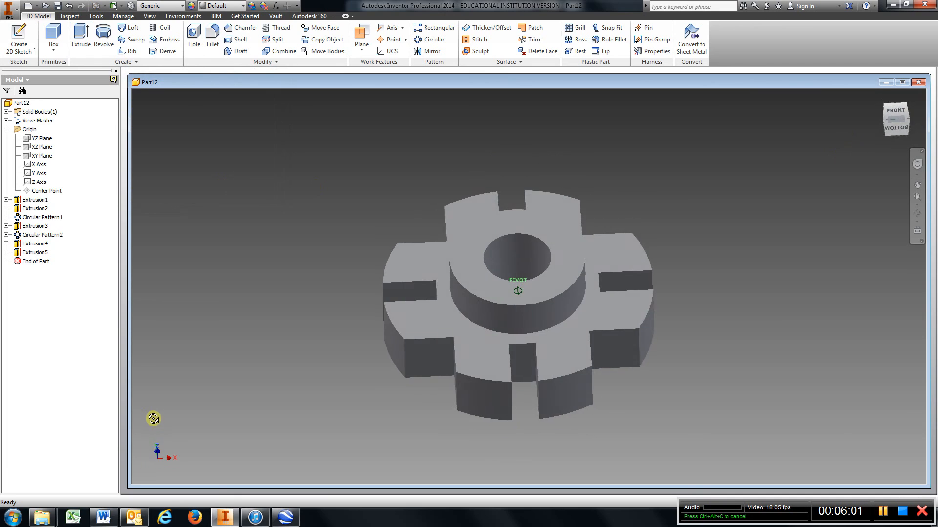